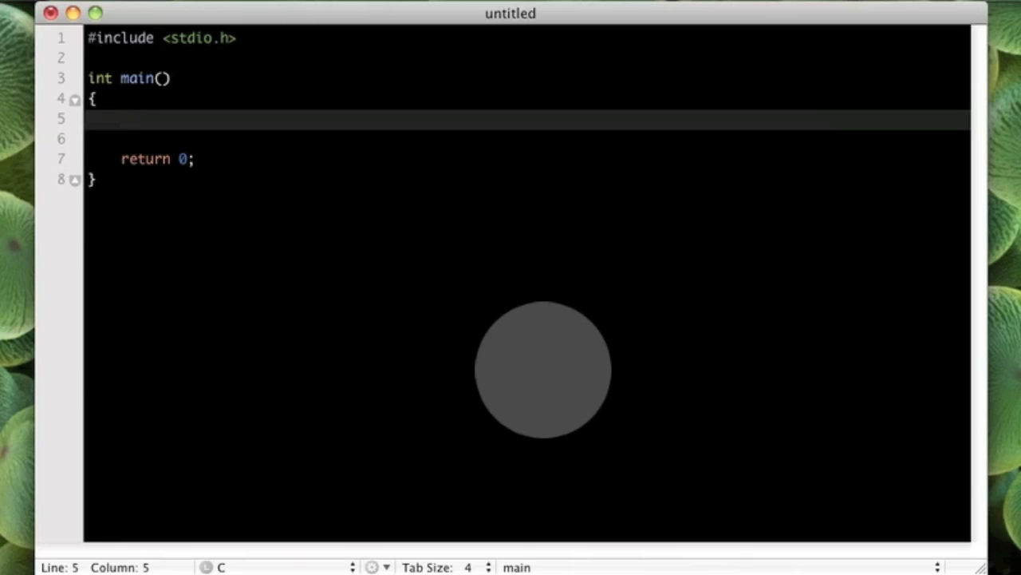
- Declare 'int age = 0;' at the top of main and begin a switch statement
{"action": "type", "text": "int"}
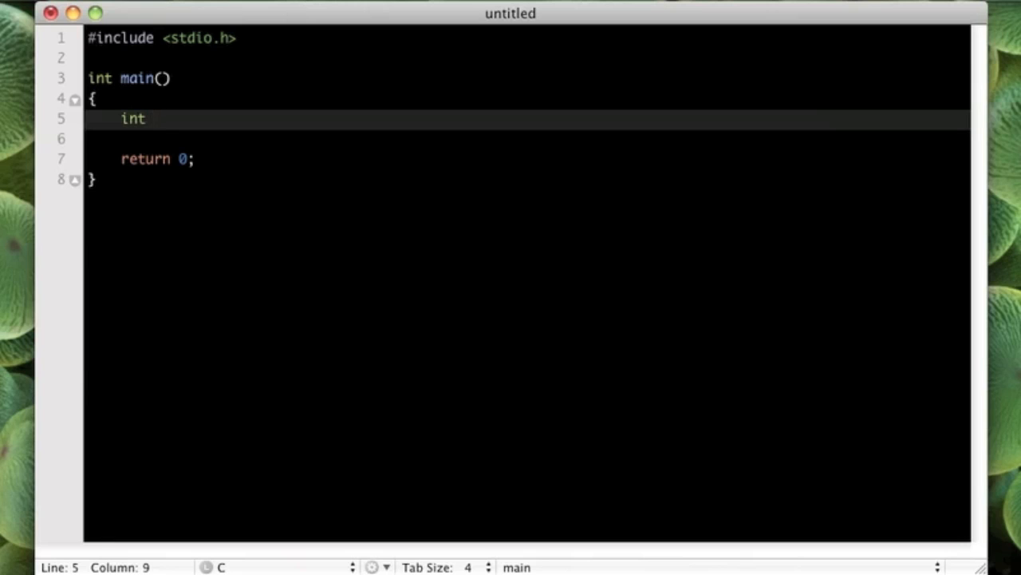
{"action": "type", "text": "age = 0;"}
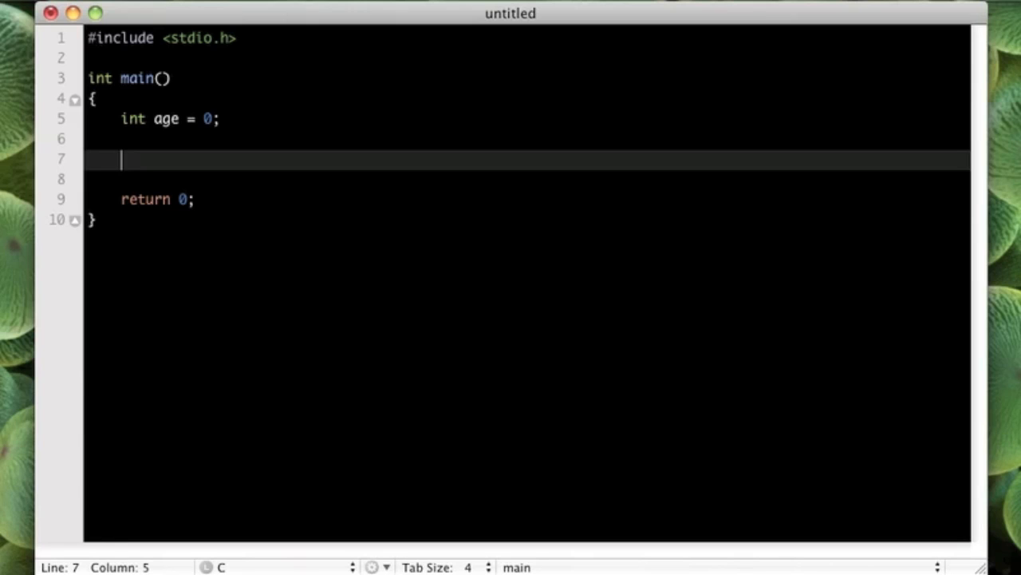
{"action": "type", "text": "swic"}
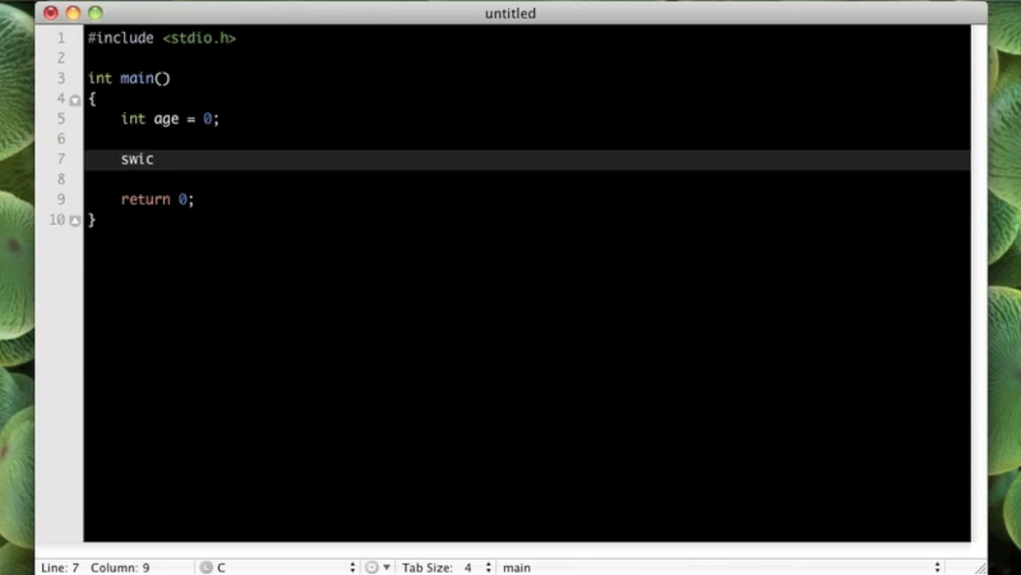
- Write 'switch(age)' with an empty braced body and place the cursor inside it
{"action": "type", "text": "tch"}
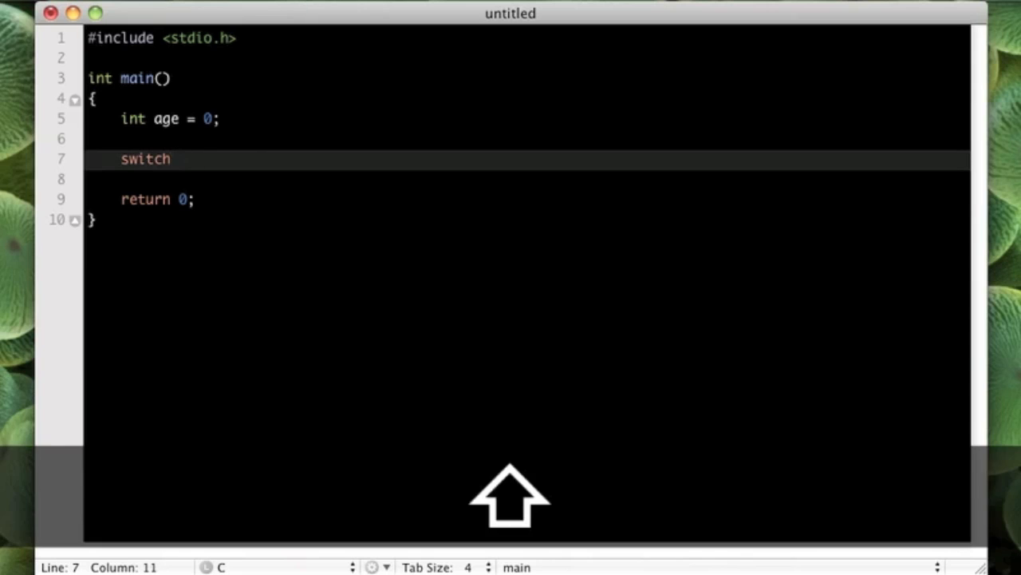
{"action": "type", "text": "()"}
{"action": "type", "text": "{"}
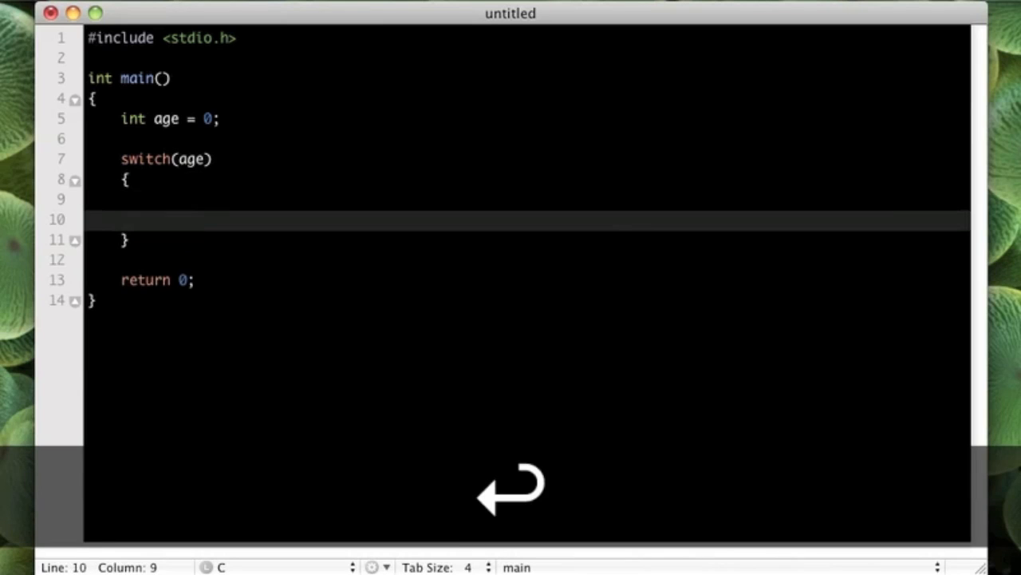
{"action": "key", "text": "Up"}
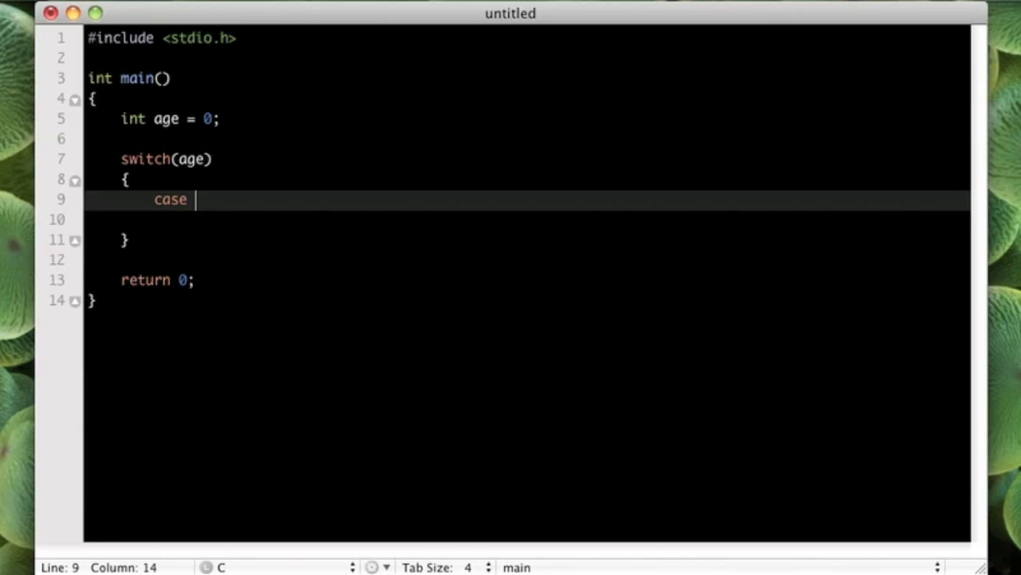
- Add 'case 0:' with printf("your age is zero.\n"); and break;
{"action": "type", "text": "0:"}
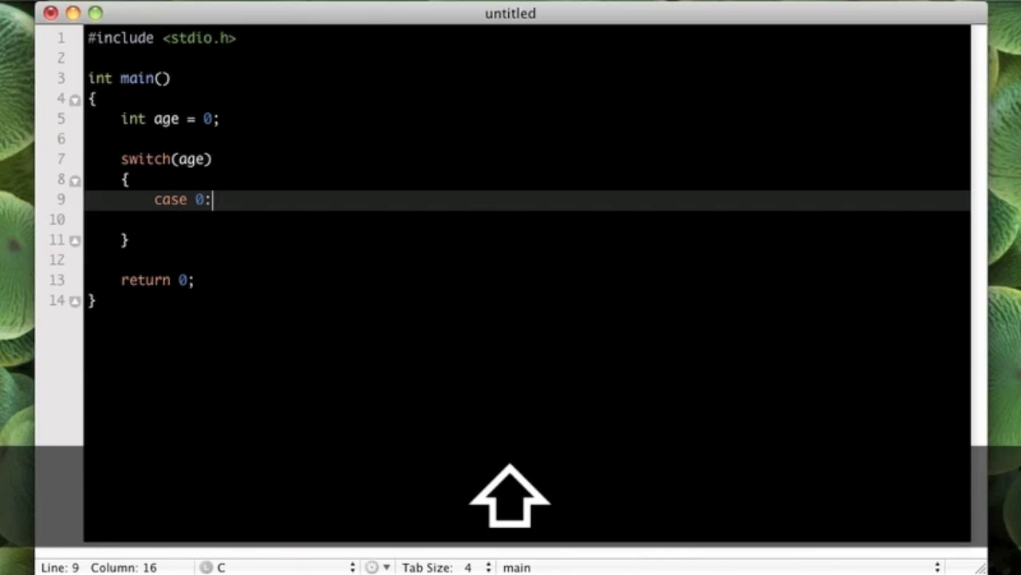
{"action": "key", "text": "Return"}
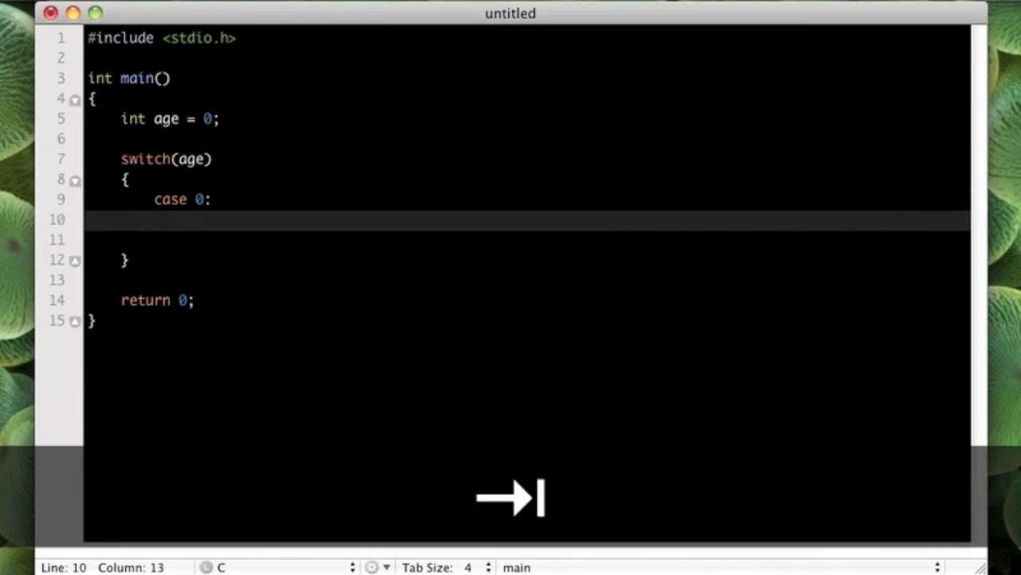
{"action": "type", "text": "printf(\"\")"}
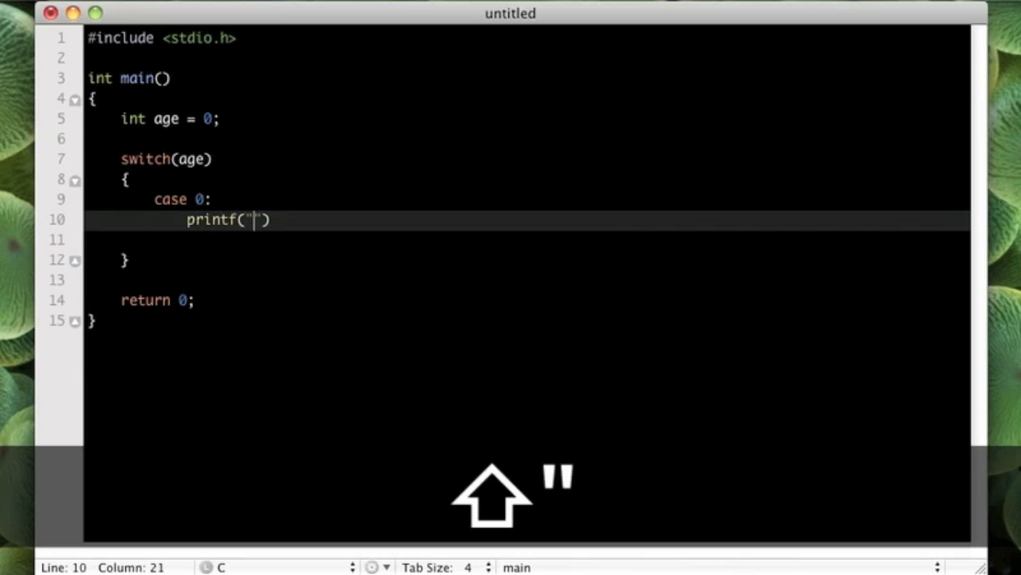
{"action": "type", "text": "your age is"}
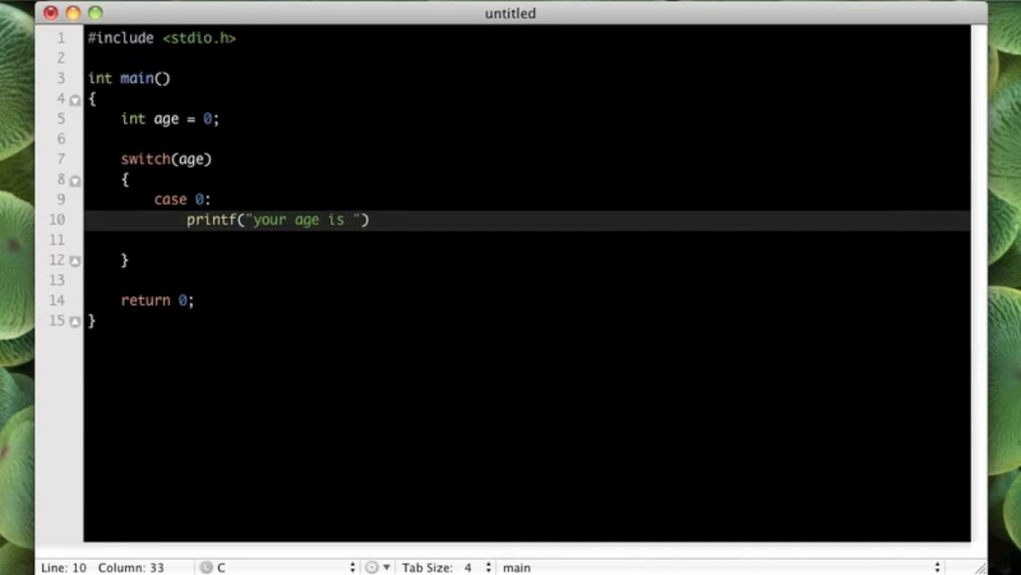
{"action": "type", "text": "0"}
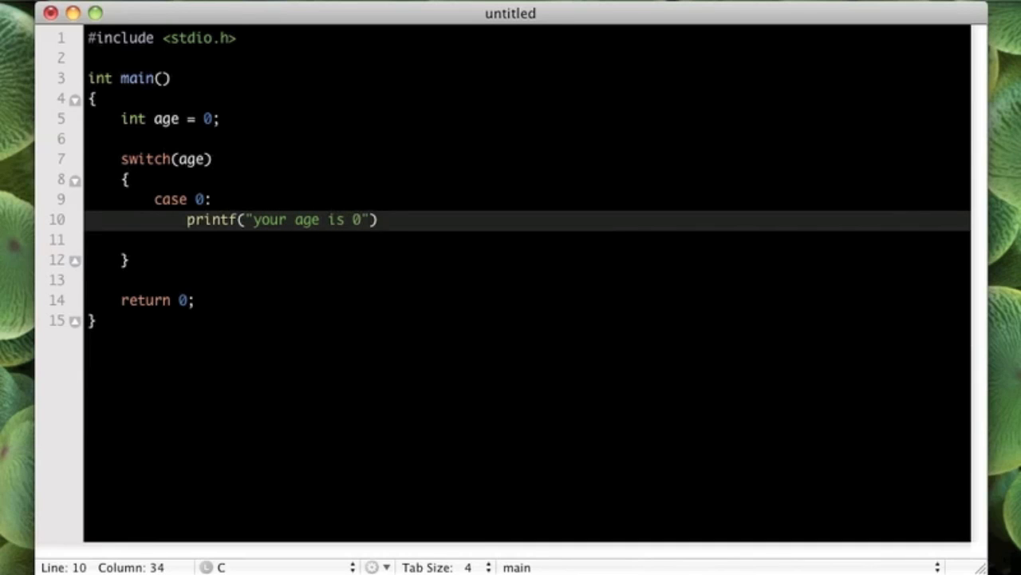
{"action": "type", "text": "zero.\\n"}
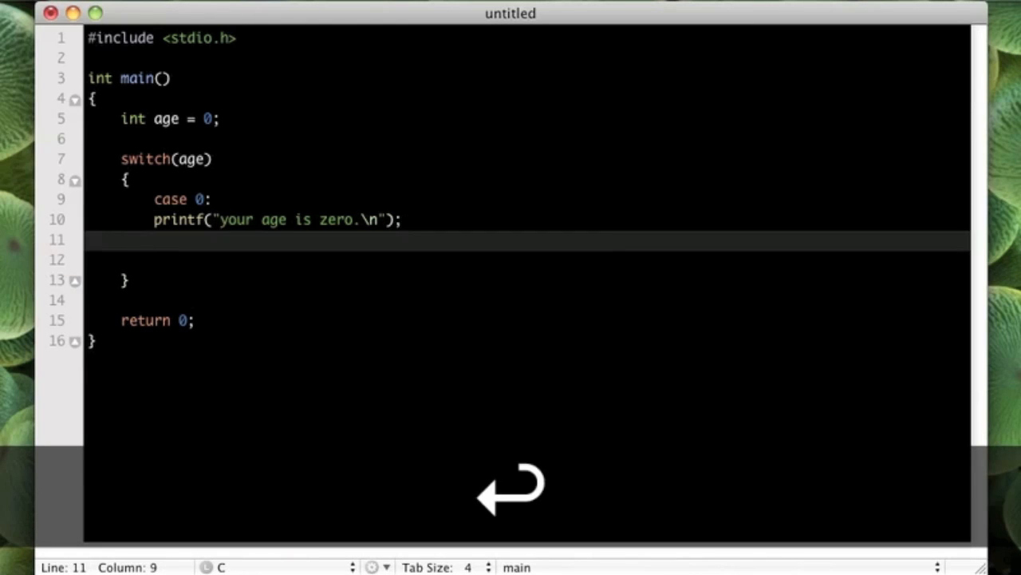
{"action": "type", "text": "break;"}
{"action": "type", "text": "case"}
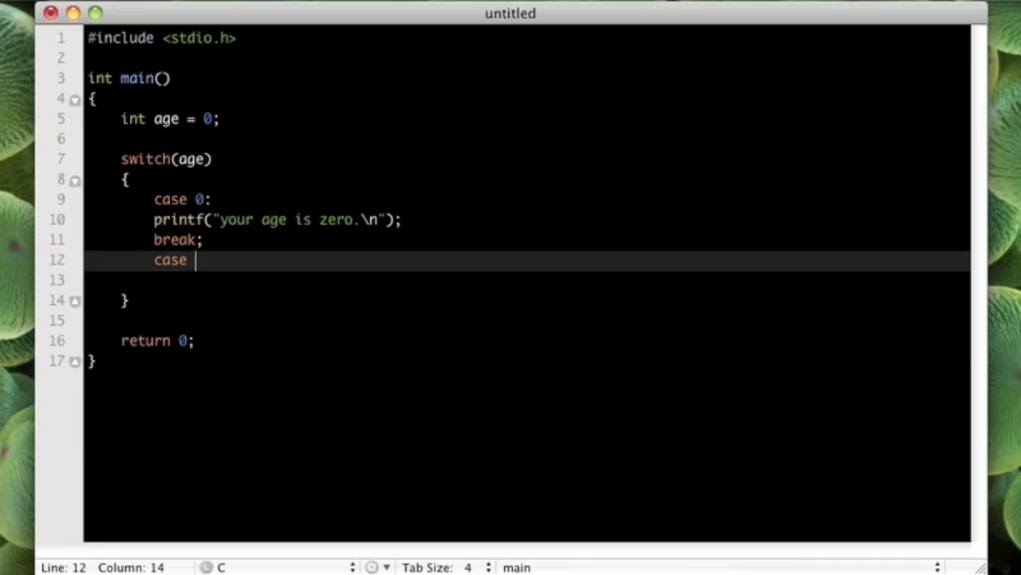
- Add 'case 18:' with printf("your 18 ok\n"); and break;
{"action": "type", "text": "18"}
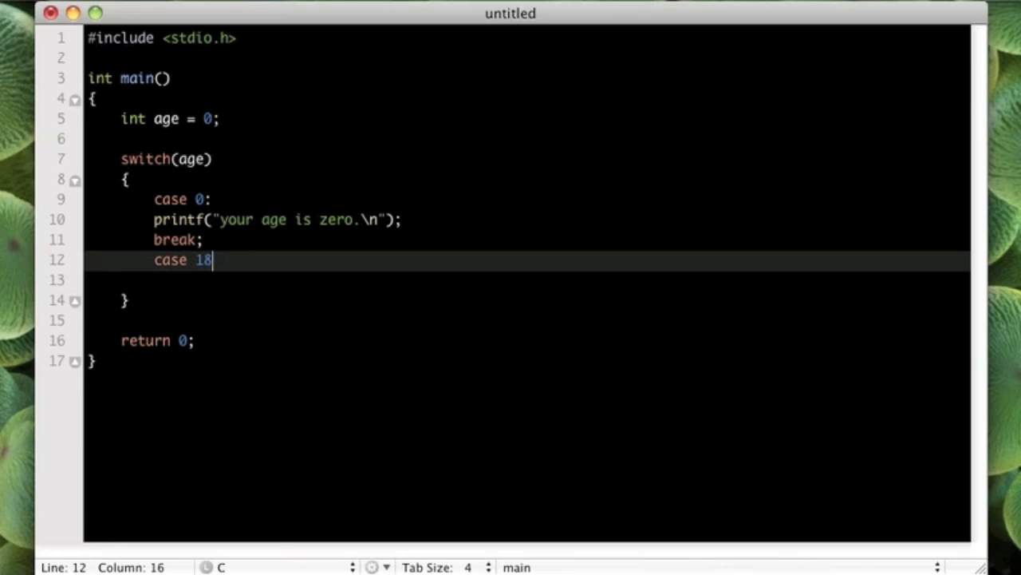
{"action": "key", "text": "enter"}
{"action": "type", "text": "printf(\""}
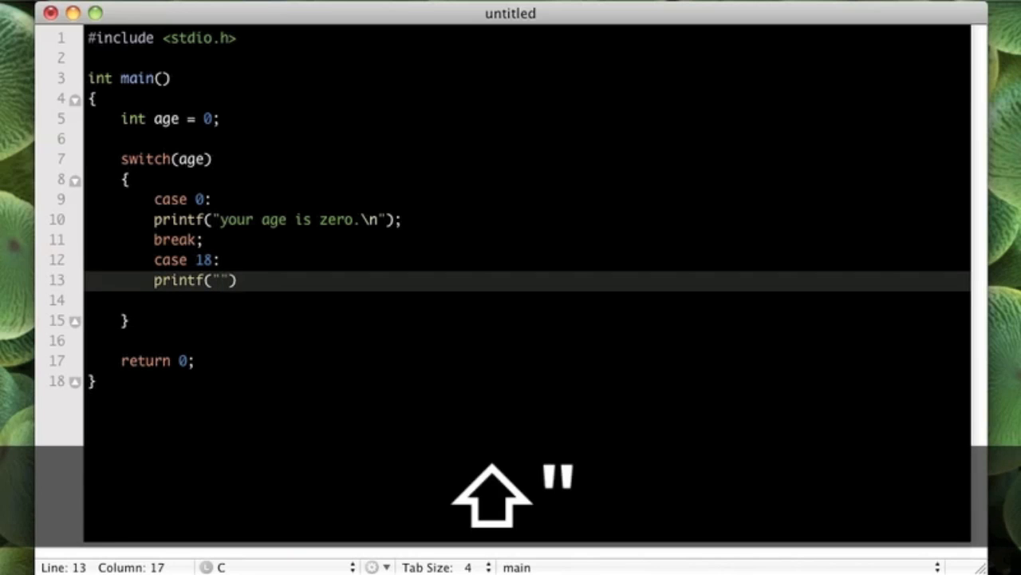
{"action": "type", "text": "your 18 ok\\n"}
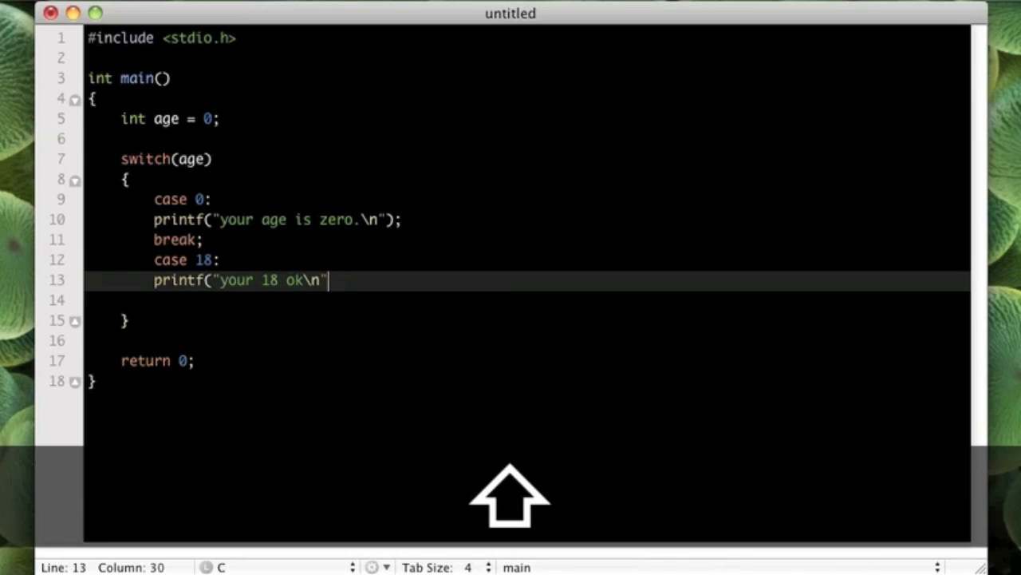
{"action": "type", "text": ");"}
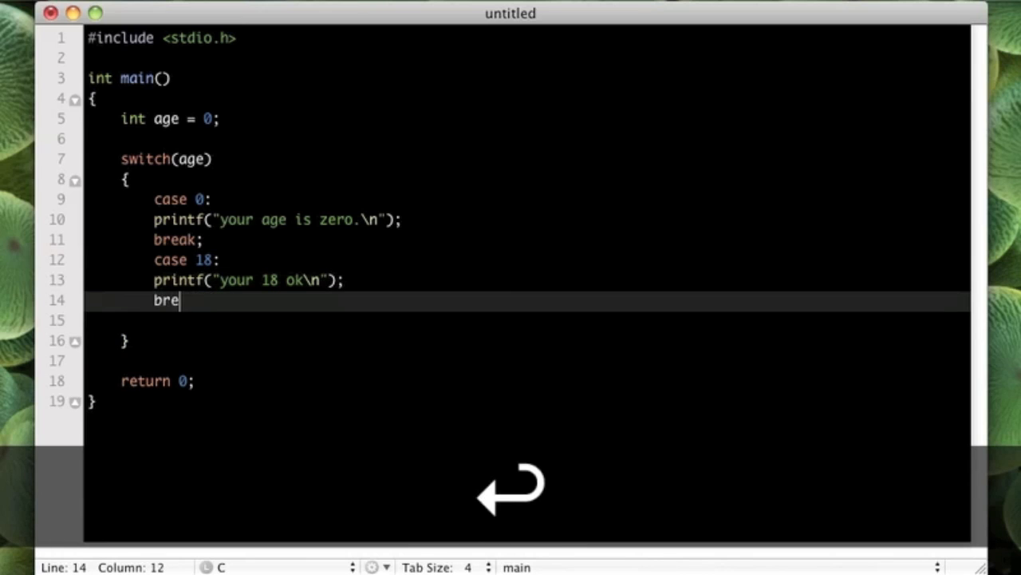
{"action": "type", "text": "ak;"}
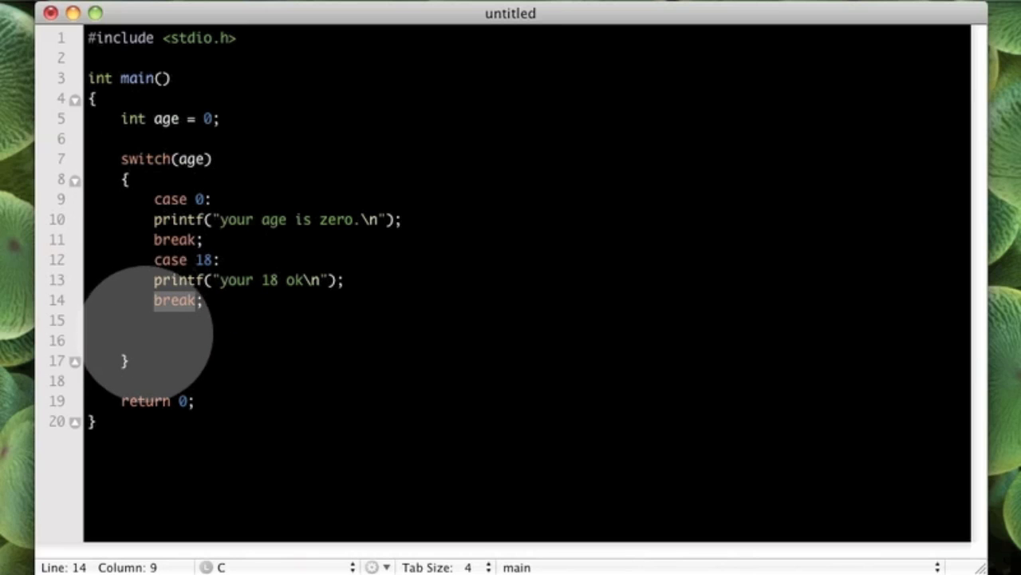
{"action": "mouse_move", "coordinate": [163, 316]}
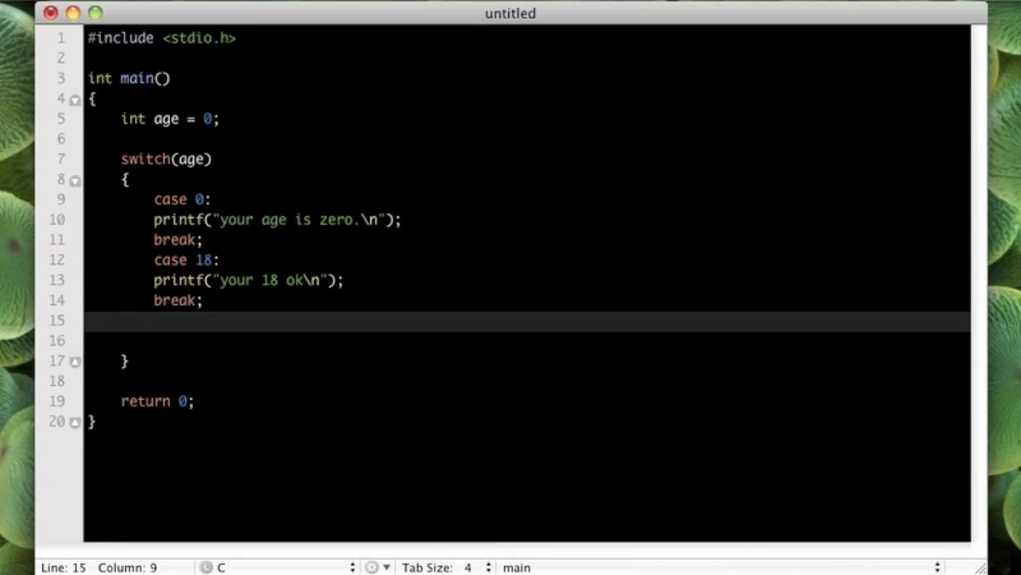
- Add 'case 23:' with printf("you are 23, cool\n"); and break;, then start default's printf
{"action": "type", "text": "case 23:"}
{"action": "type", "text": "printf"}
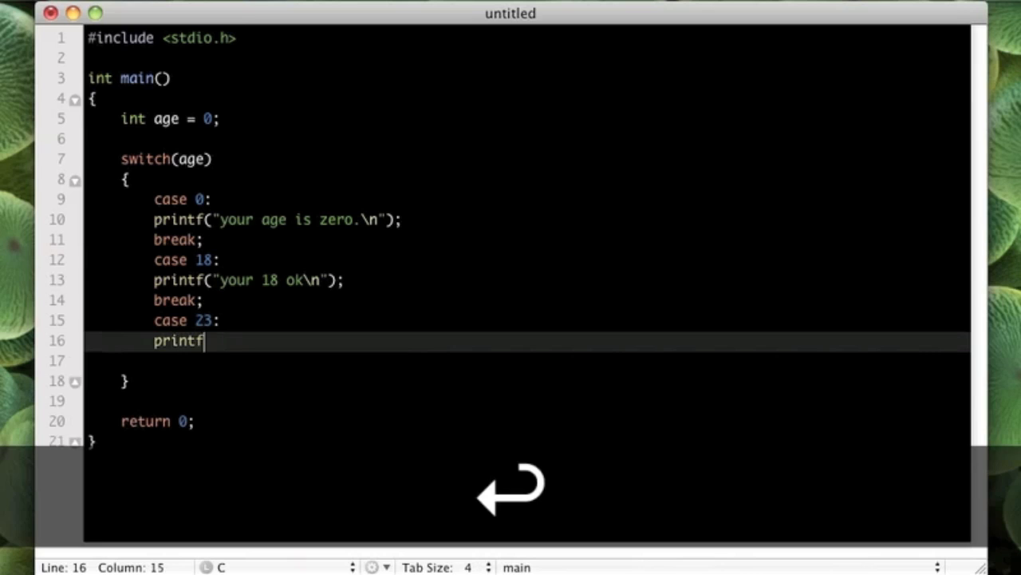
{"action": "type", "text": "(\"you a\""}
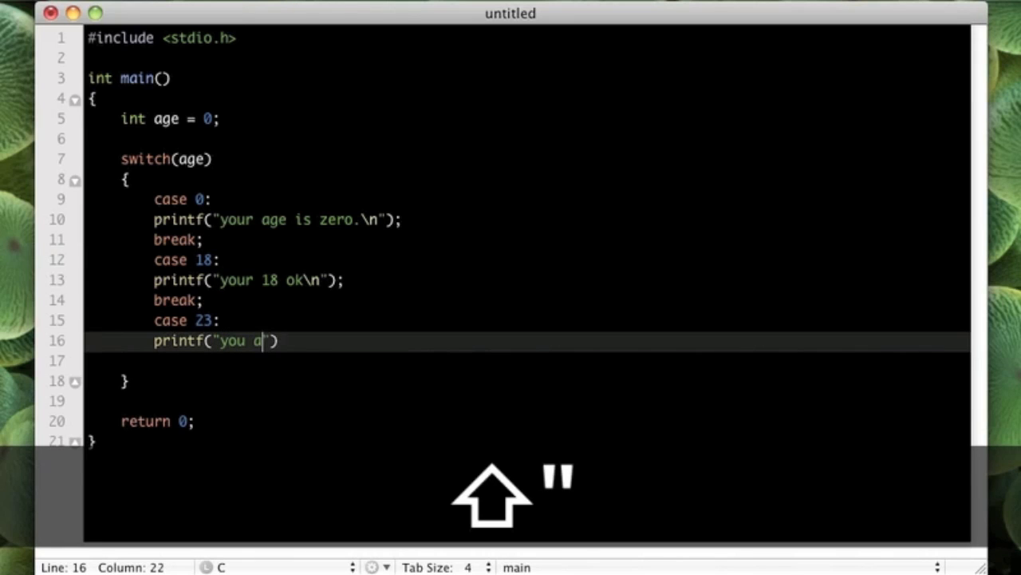
{"action": "type", "text": "re 23, cool"}
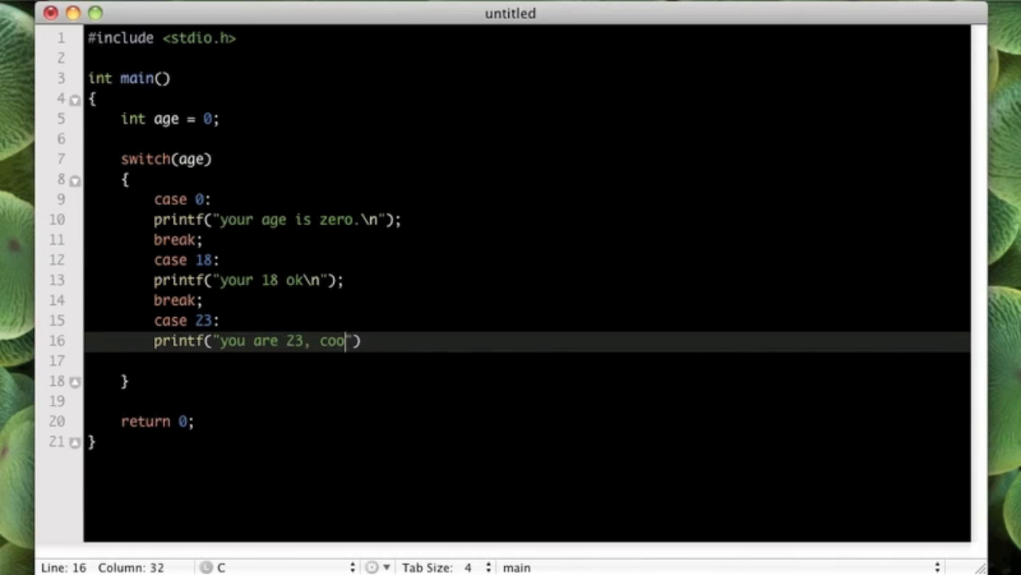
{"action": "type", "text": "l\\n"}
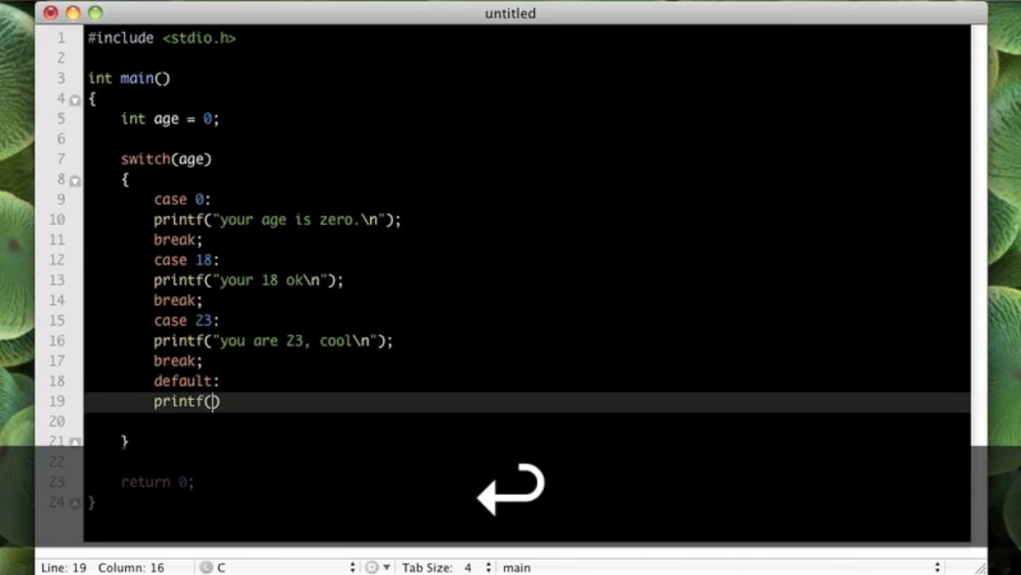
- Finish default printing "you did not meet the requirements." with break;, and open a line above the switch
{"action": "type", "text": "\"\""}
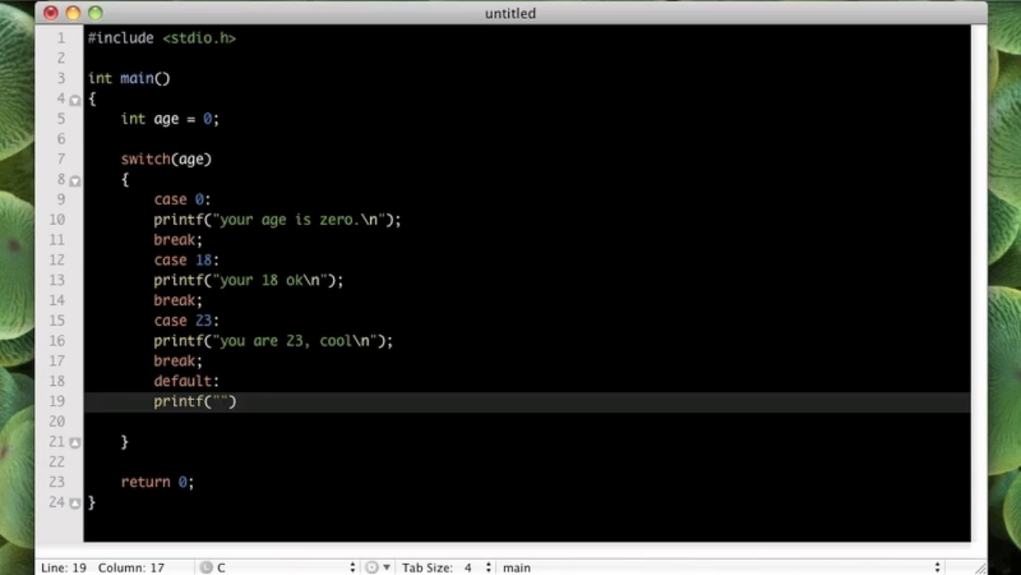
{"action": "type", "text": "you did not meet the"}
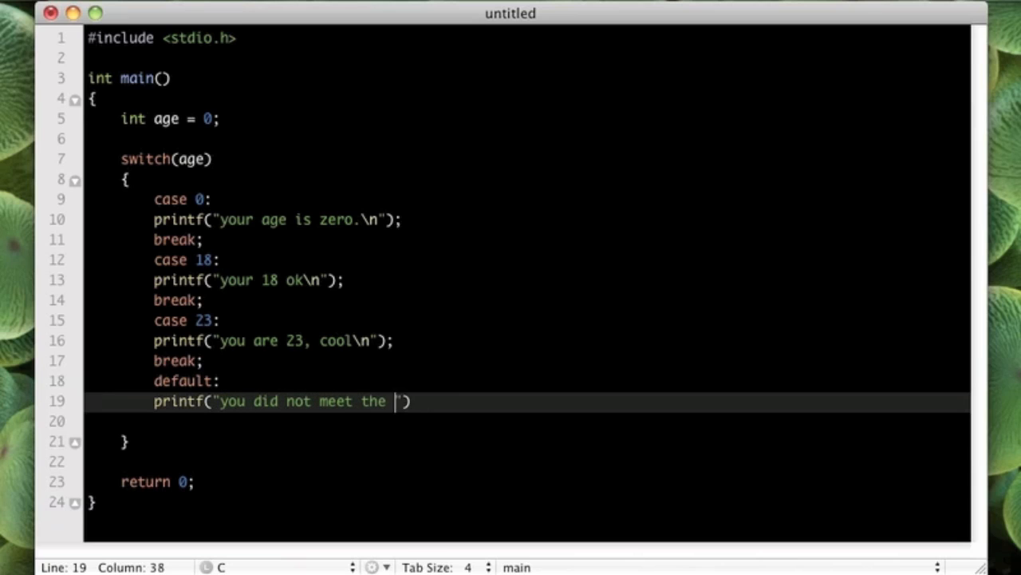
{"action": "type", "text": "requirements.\\n"}
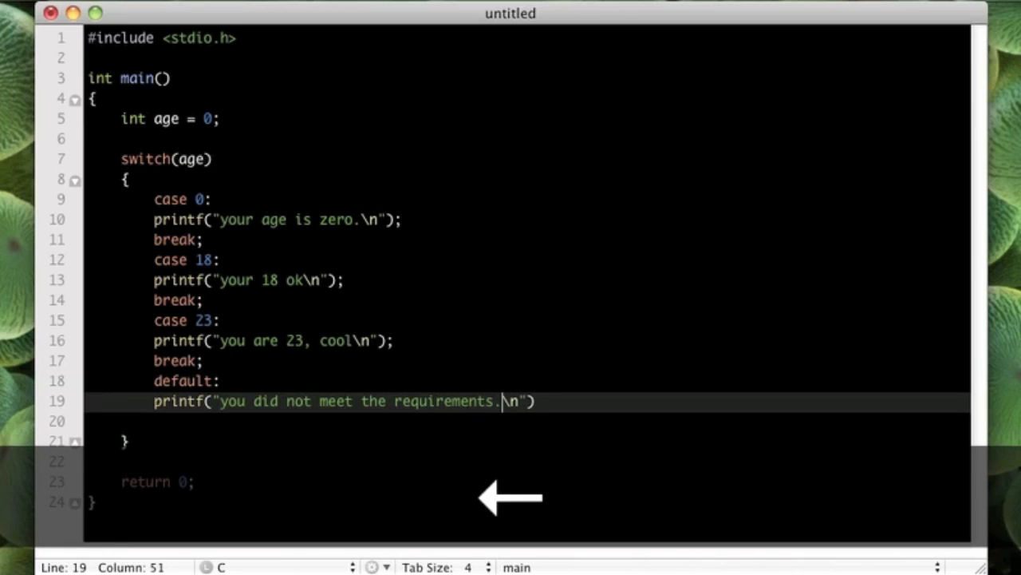
{"action": "type", "text": ";"}
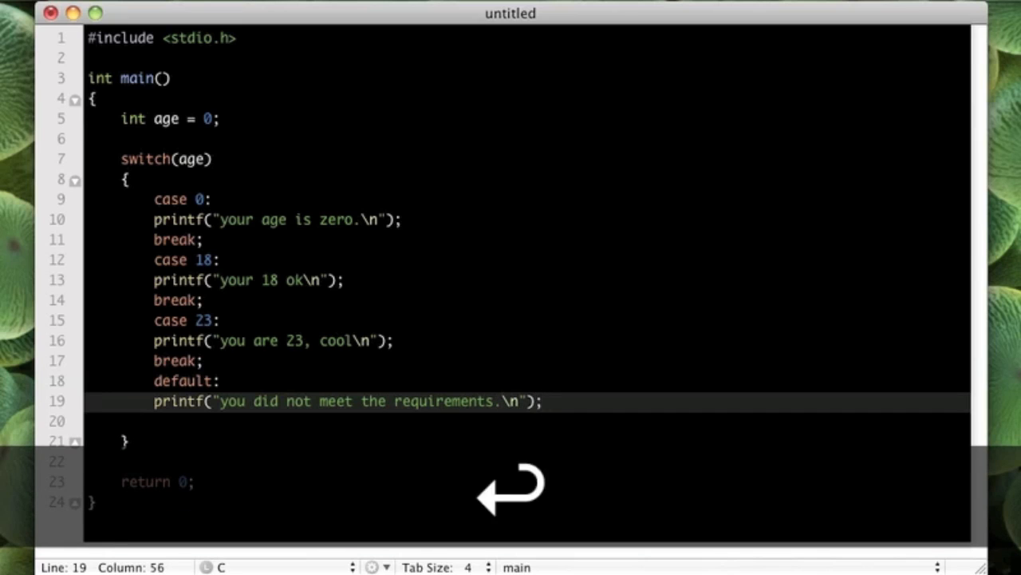
{"action": "type", "text": "break;"}
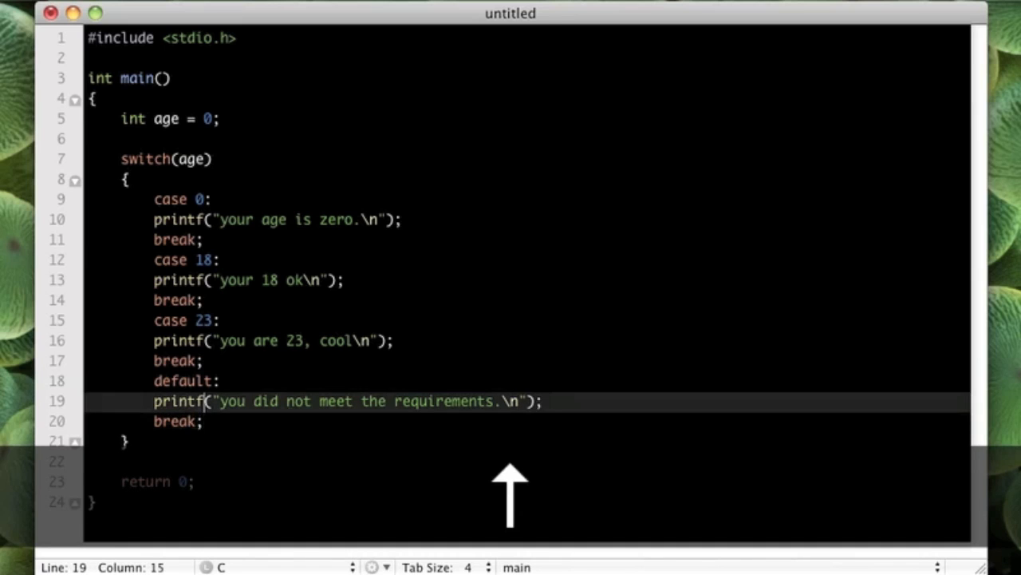
{"action": "key", "text": "Return"}
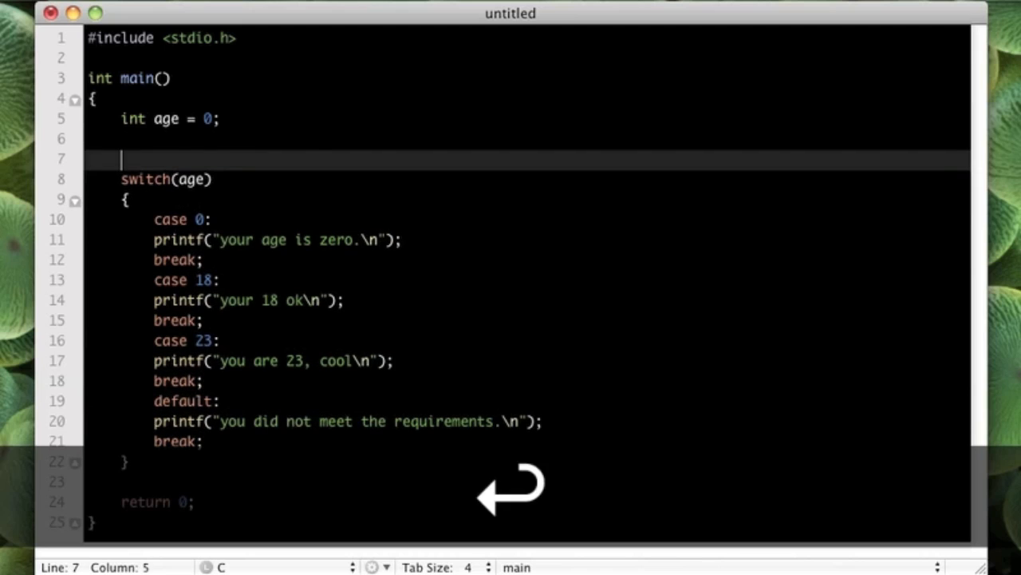
- Add scanf("%i", &age); before the switch to read the age
{"action": "type", "text": "sc"}
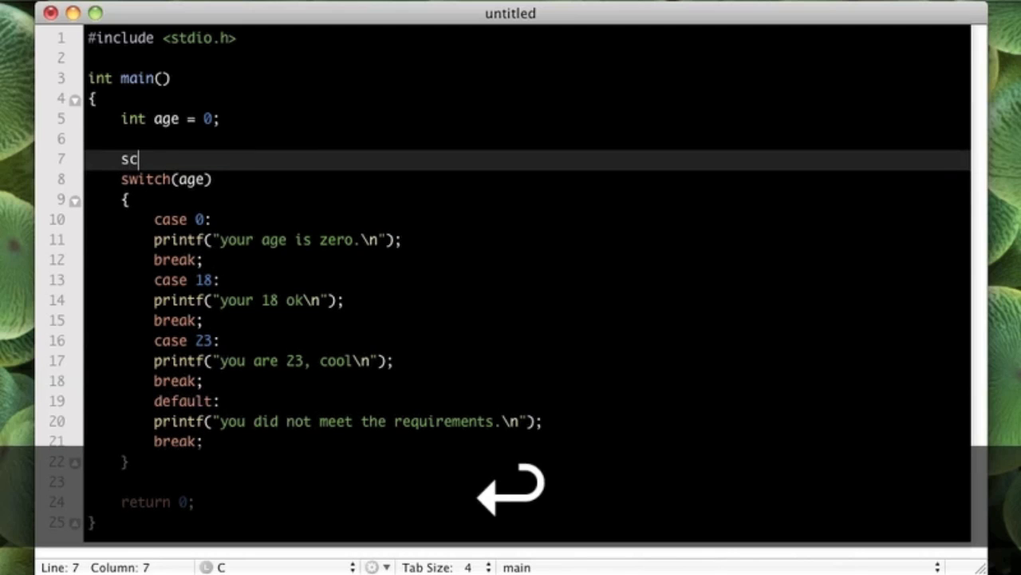
{"action": "type", "text": "anf(\"\")"}
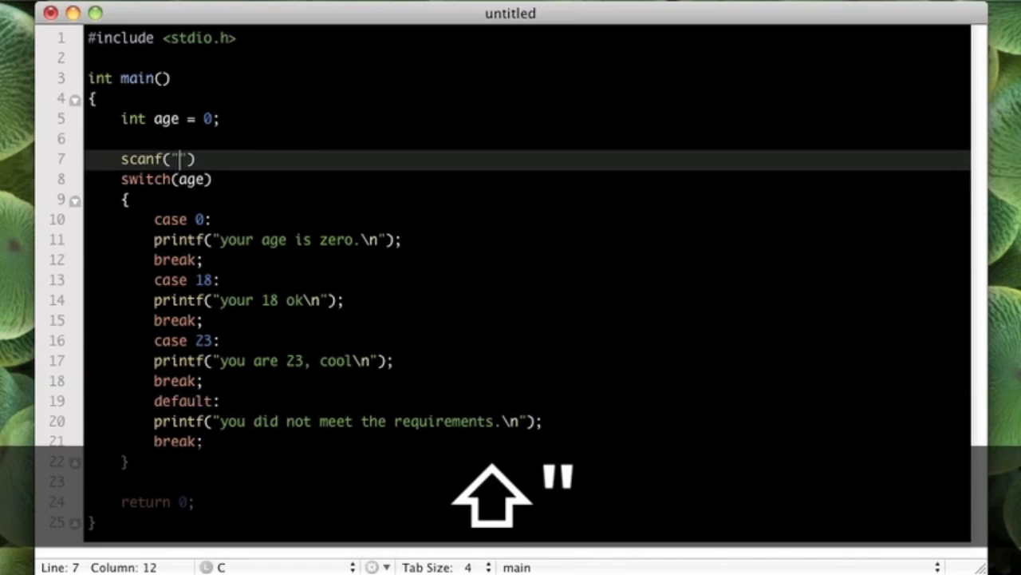
{"action": "type", "text": "i\","}
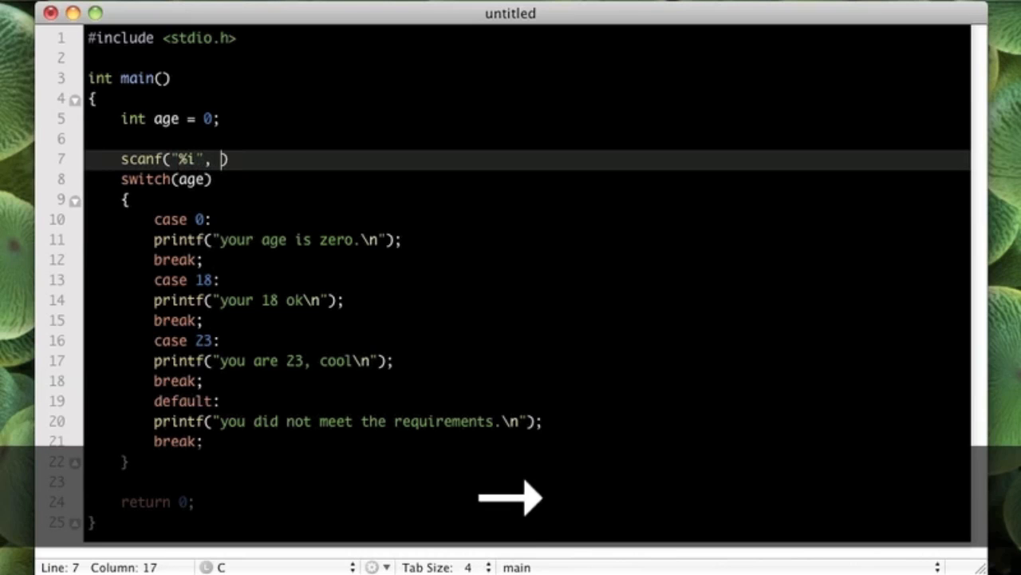
{"action": "type", "text": "&age"}
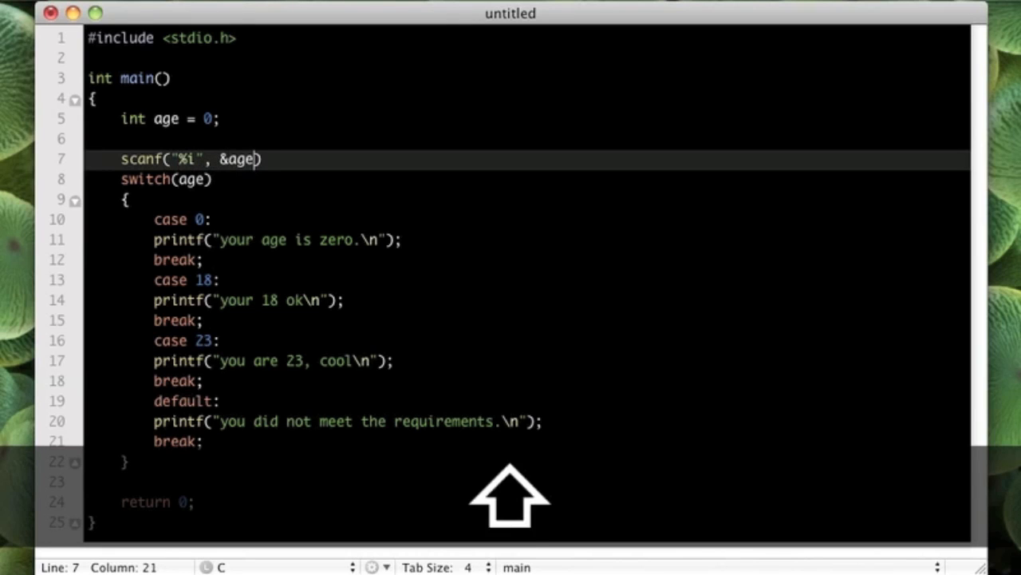
{"action": "key", "text": "Return"}
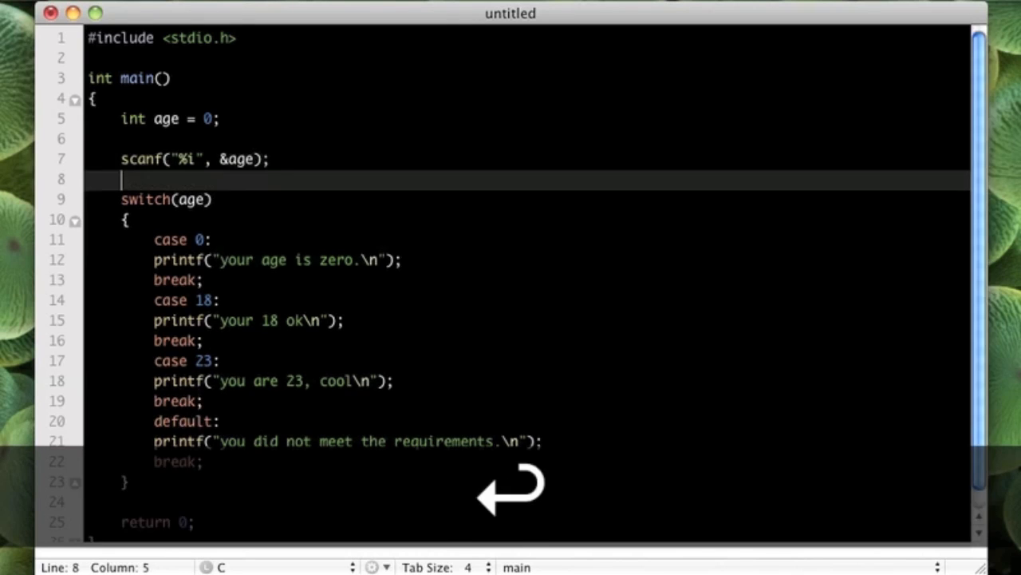
- Save the program as main.c and switch to Terminal
{"action": "key", "text": "cmd+s"}
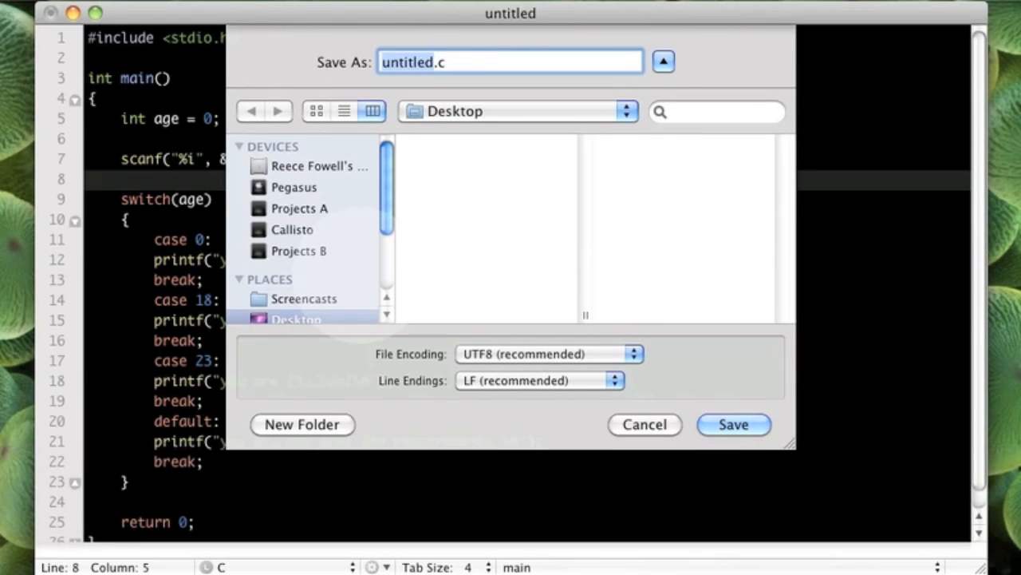
{"action": "left_click", "coordinate": [732, 424]}
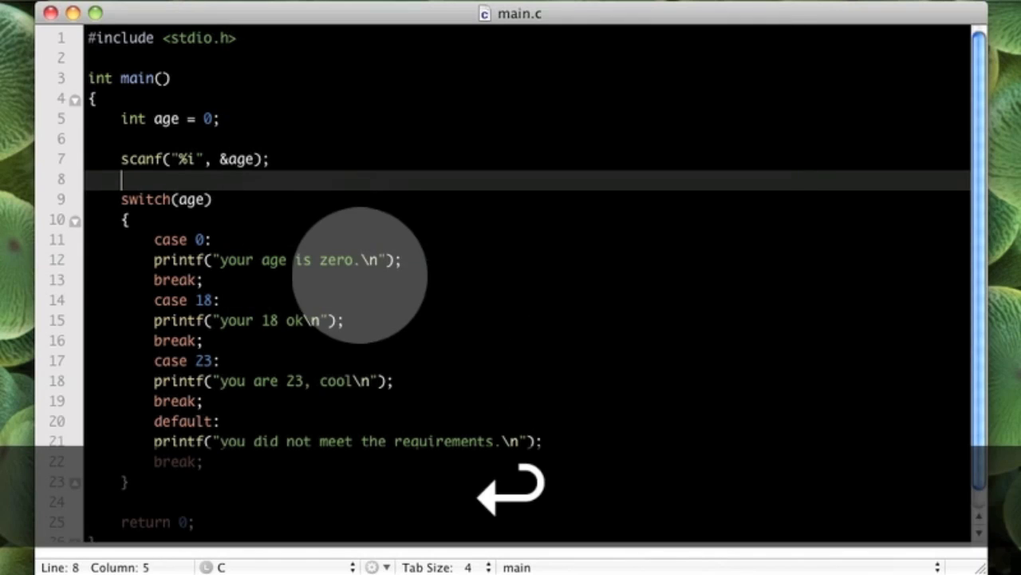
{"action": "key", "text": "cmd+tab"}
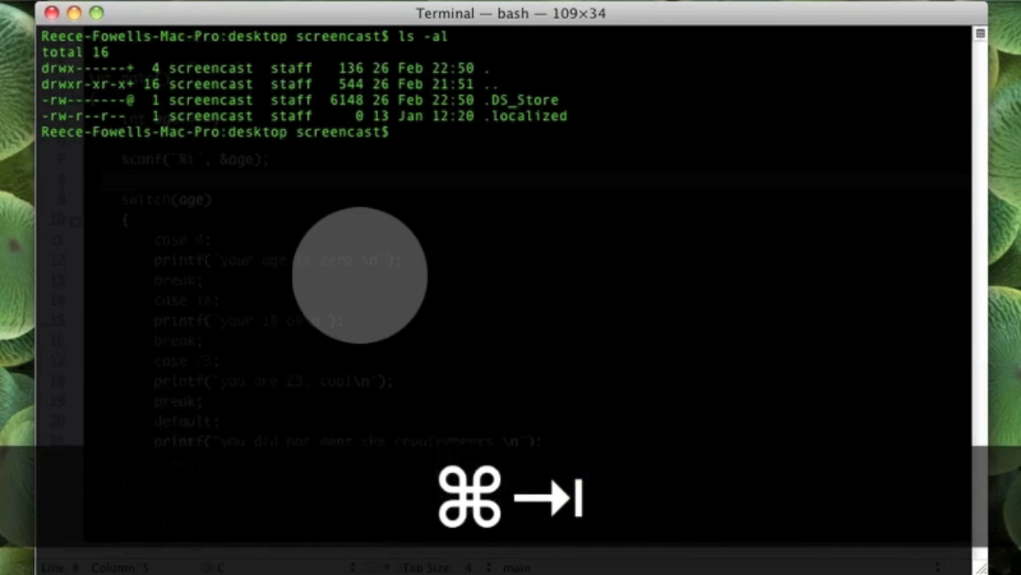
- Compile with 'gcc -o main main.c', run ./main with 23, then again with 18
{"action": "type", "text": "gcc -o"}
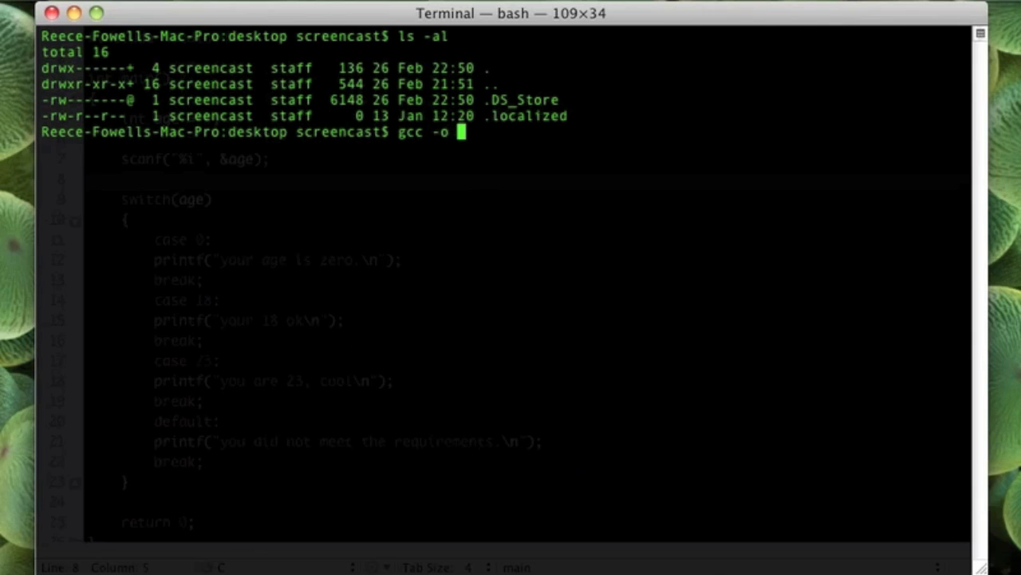
{"action": "type", "text": "main main.c"}
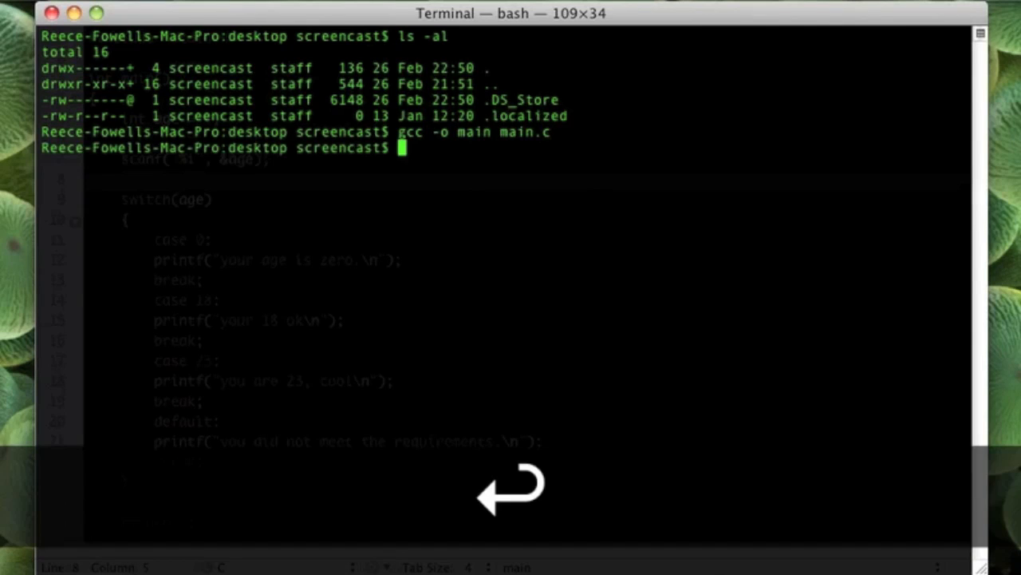
{"action": "type", "text": "./main"}
{"action": "type", "text": "23"}
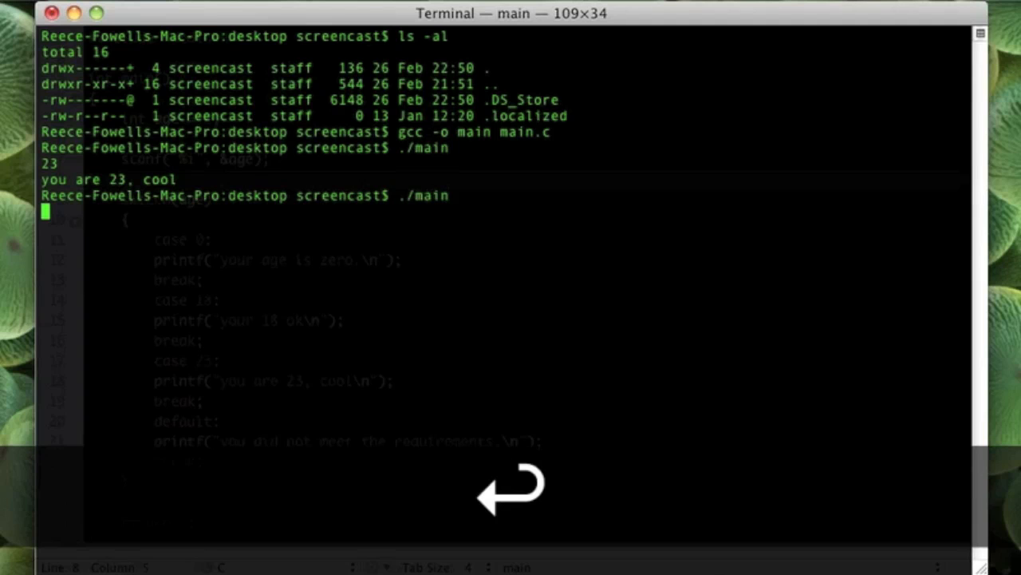
{"action": "type", "text": "18"}
{"action": "left_click", "coordinate": [527, 279]}
{"action": "type", "text": "prin"}
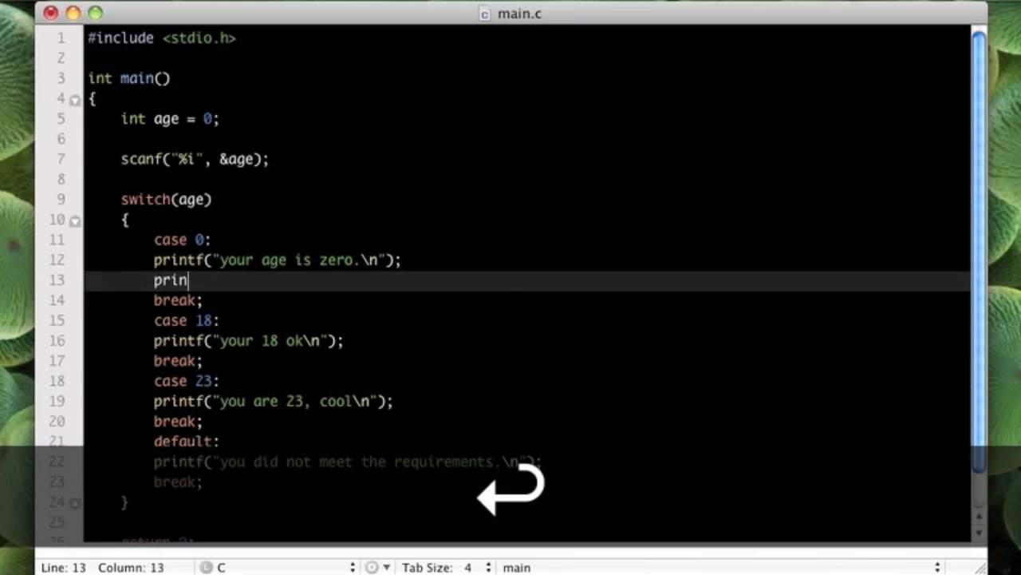
- Add printf("goodbye....\n"); under case 0's first printf
{"action": "type", "text": "tf(\"\")"}
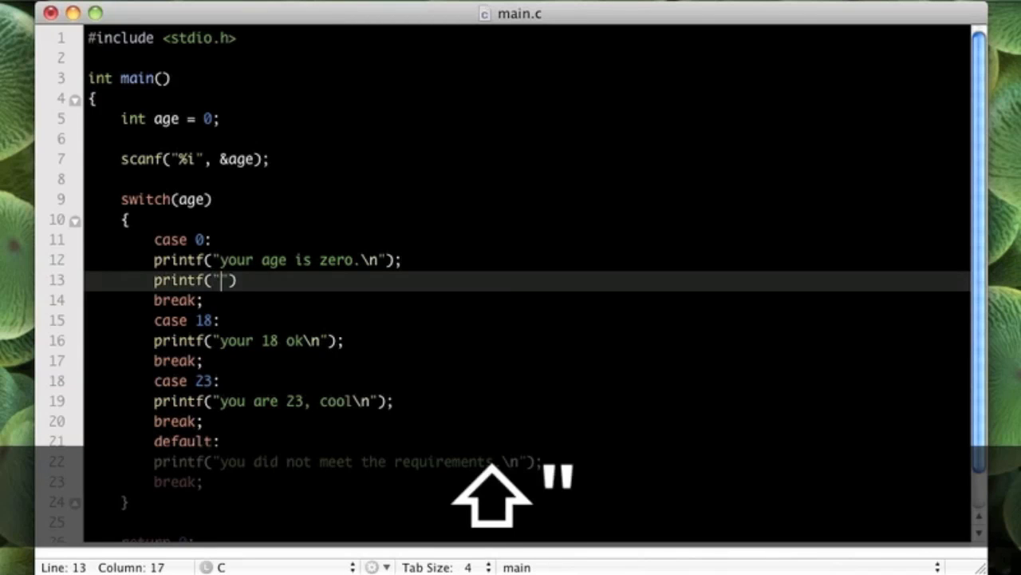
{"action": "type", "text": "goodbye"}
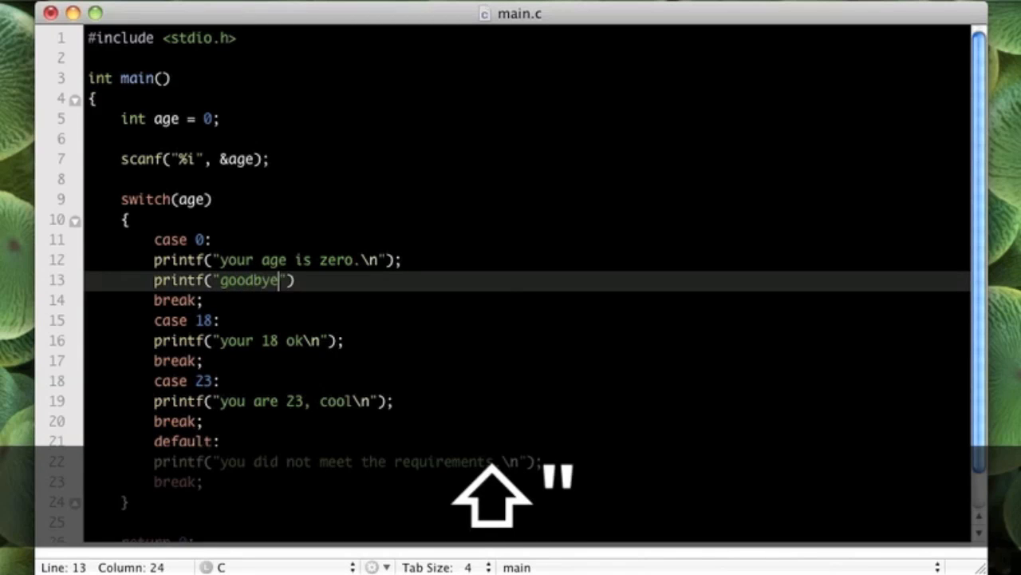
{"action": "type", "text": "....\\n"}
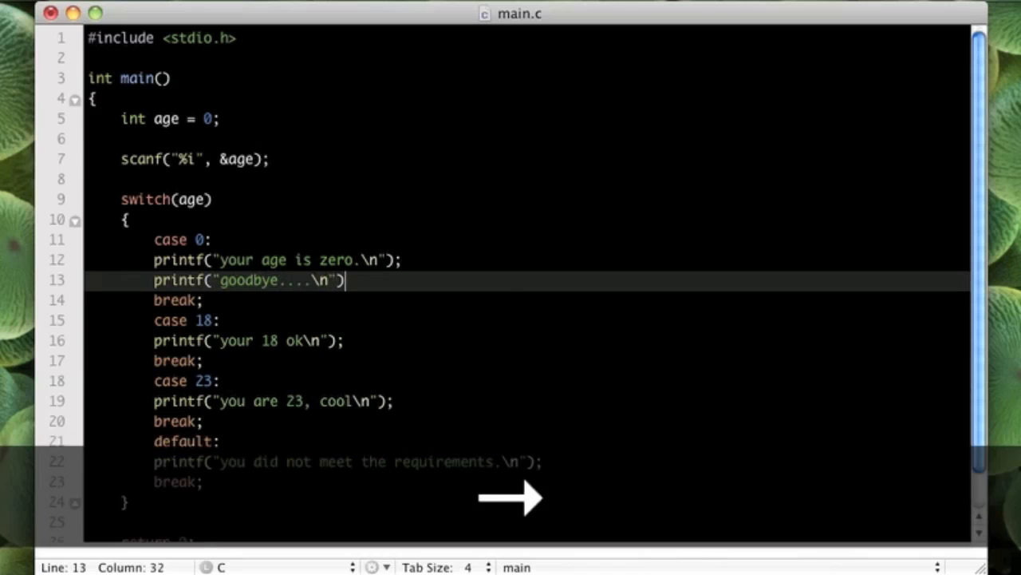
{"action": "type", "text": ";"}
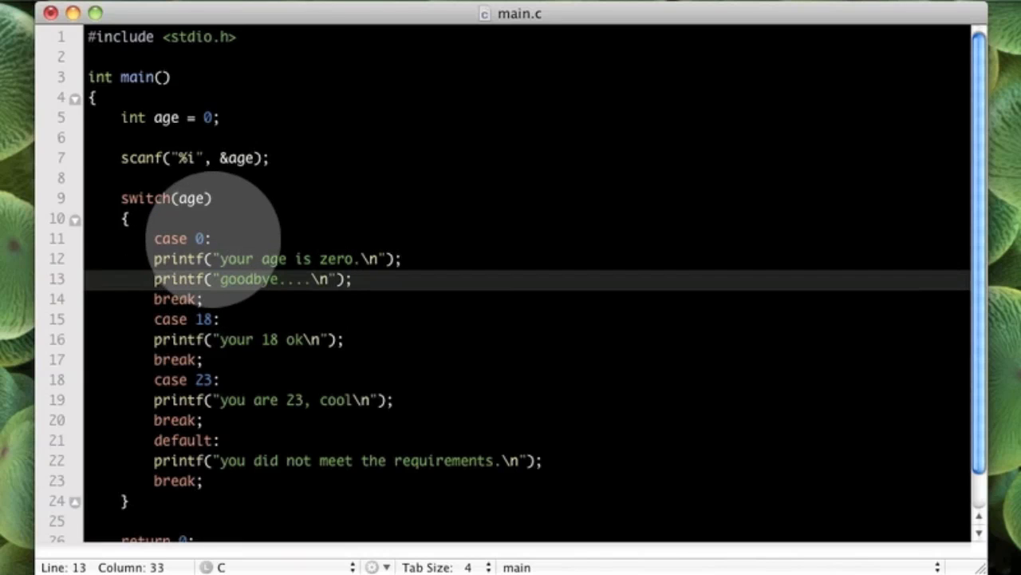
{"action": "left_click", "coordinate": [209, 238]}
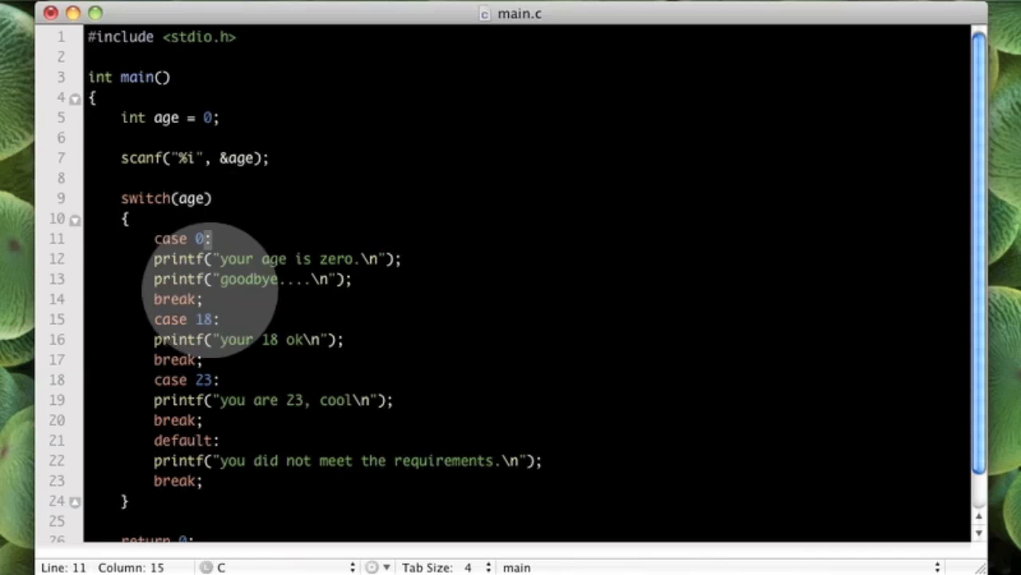
{"action": "left_click", "coordinate": [203, 299]}
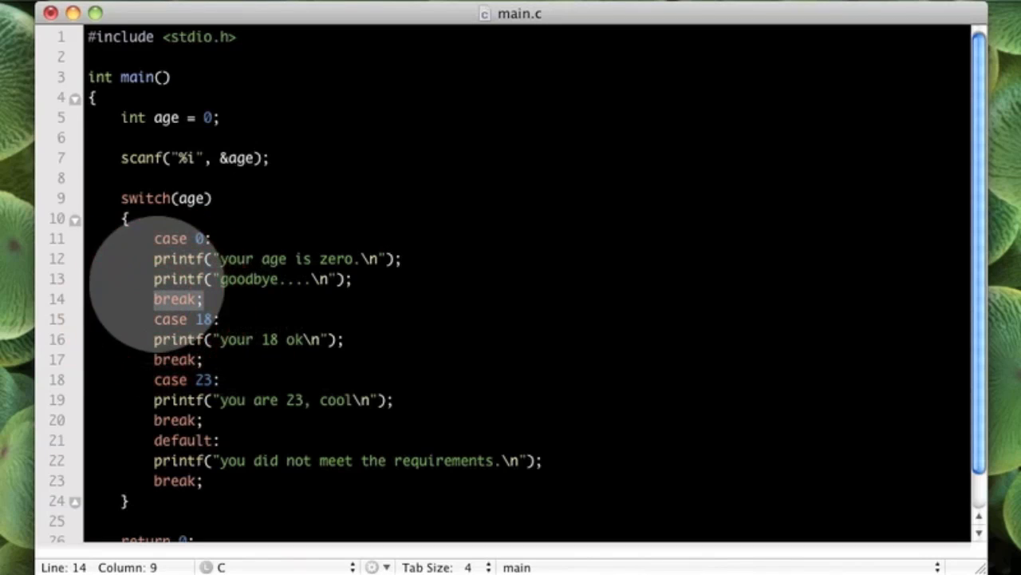
{"action": "left_click", "coordinate": [153, 278]}
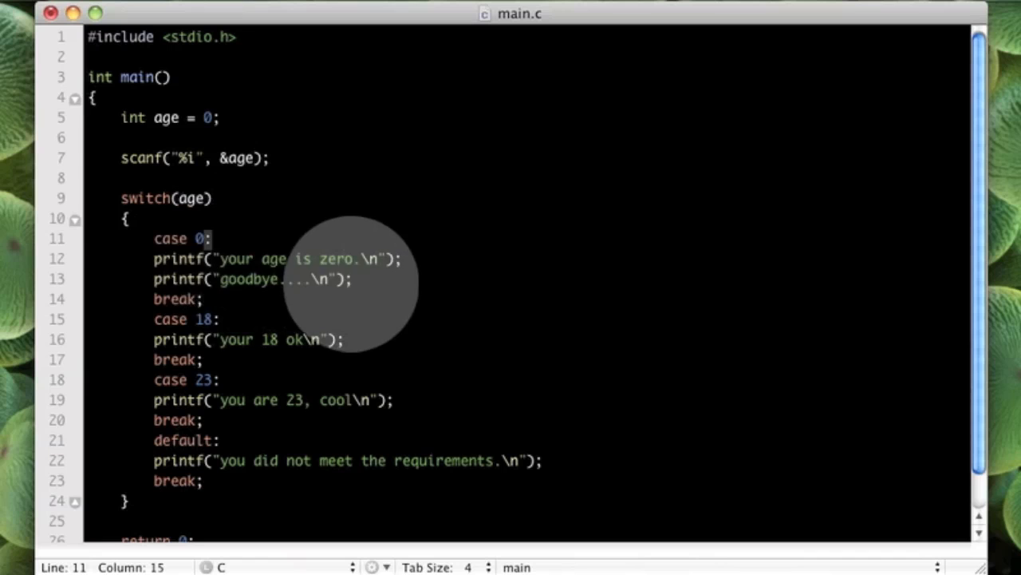
{"action": "left_click", "coordinate": [176, 299]}
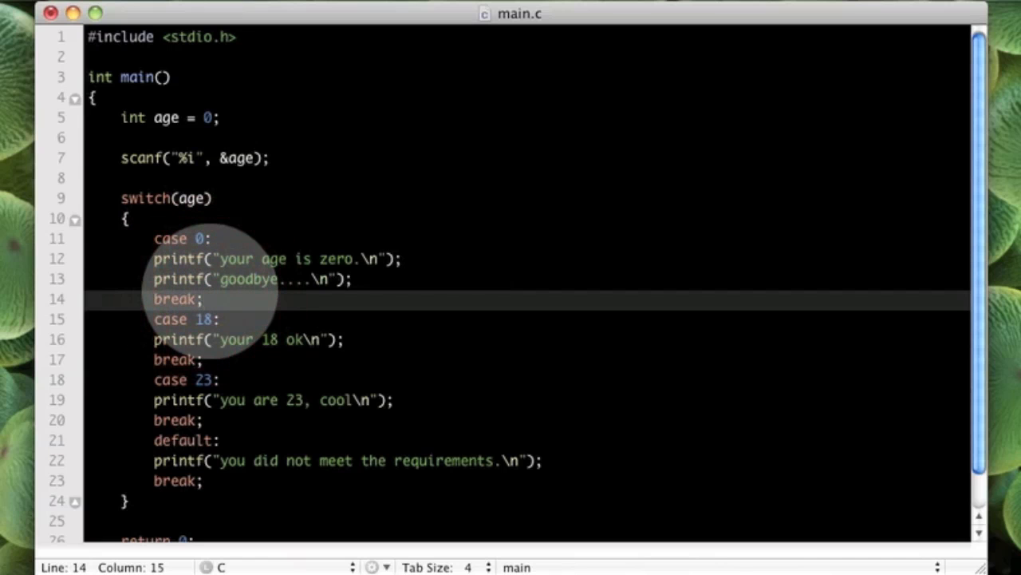
- Save main.c with the new goodbye line (Cmd+S)
{"action": "key", "text": "cmd+s"}
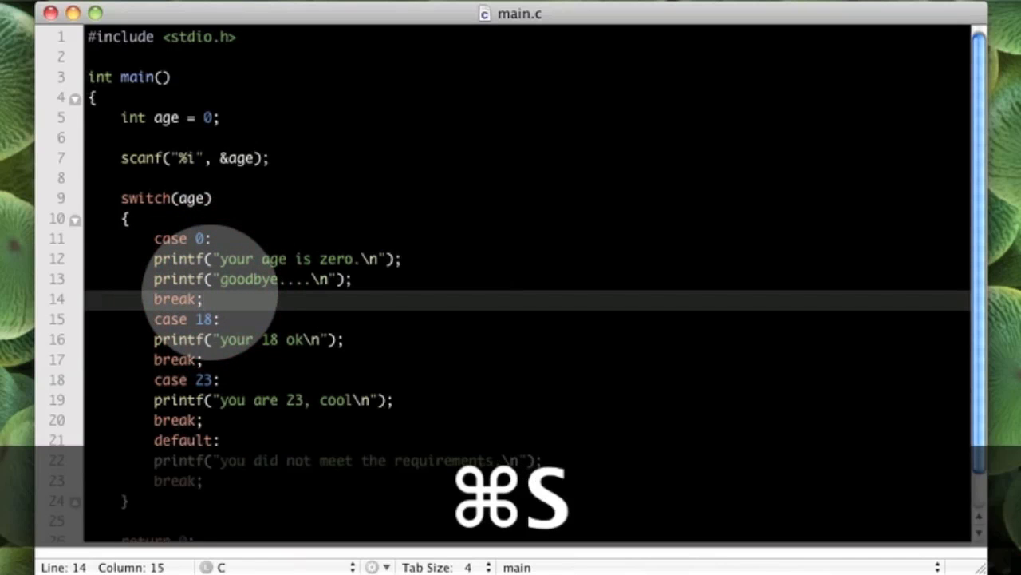
{"action": "key", "text": "cmd+s"}
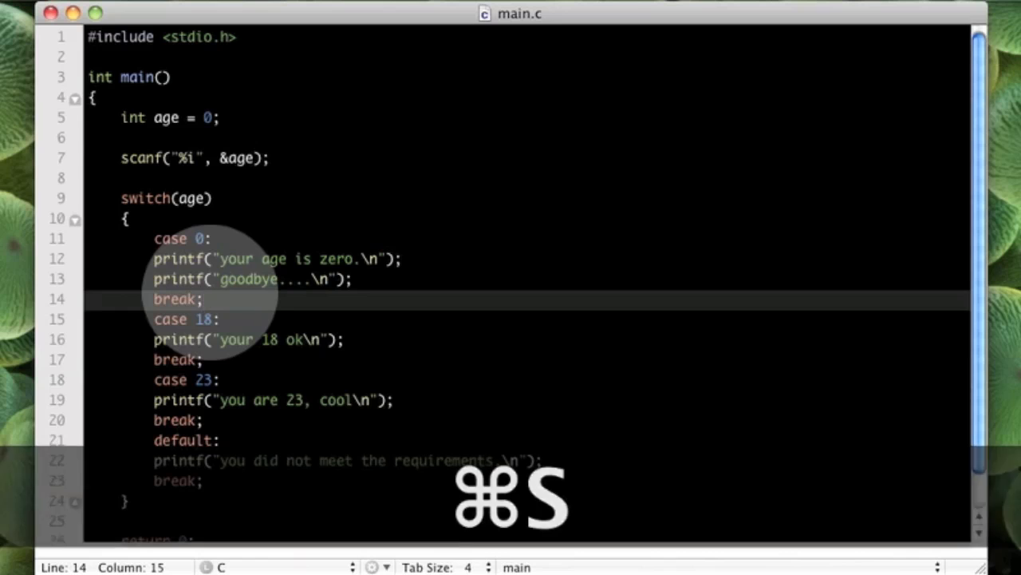
{"action": "key", "text": "cmd+s"}
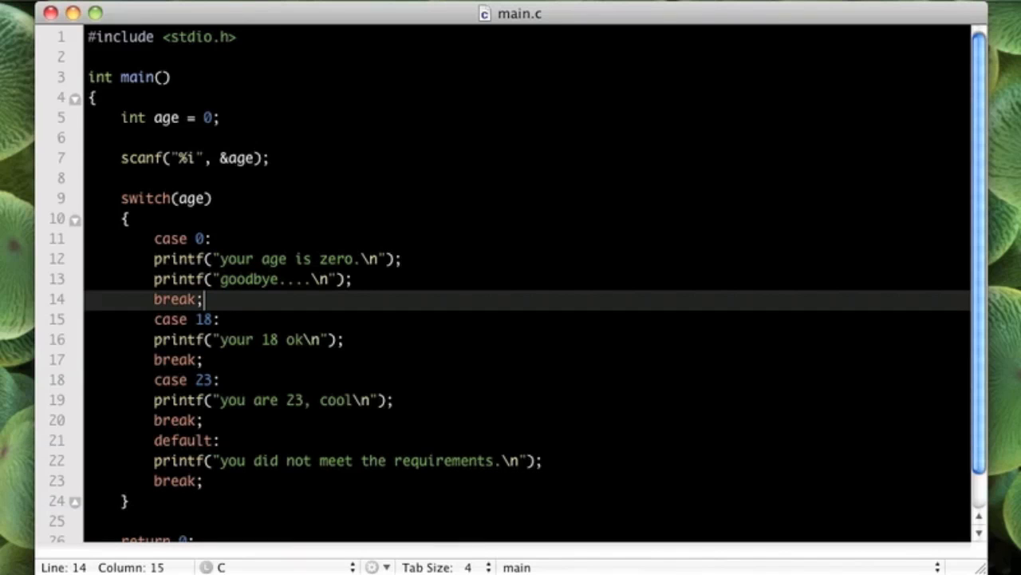